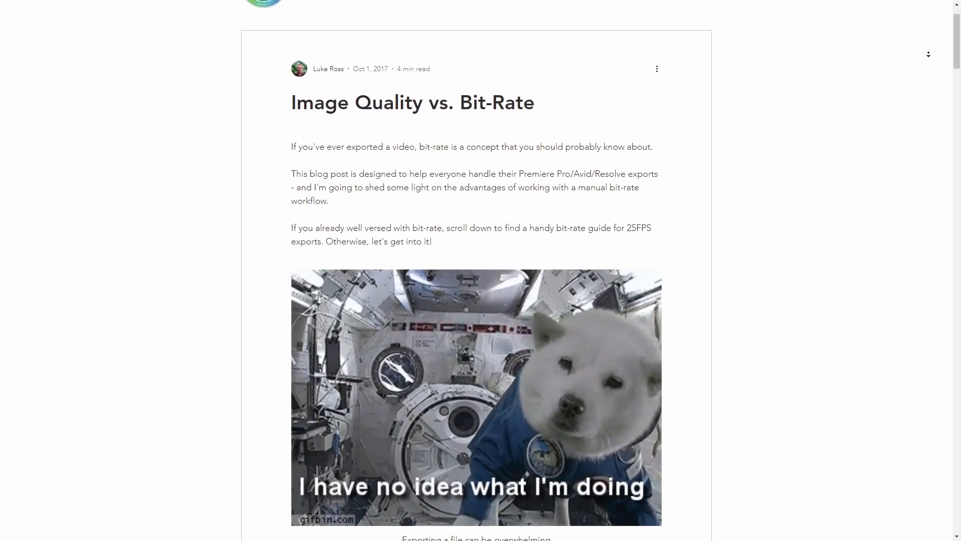
- Scroll the blog post from its title down to the 'What is Bit-Rate?' section
scroll(down, 3)
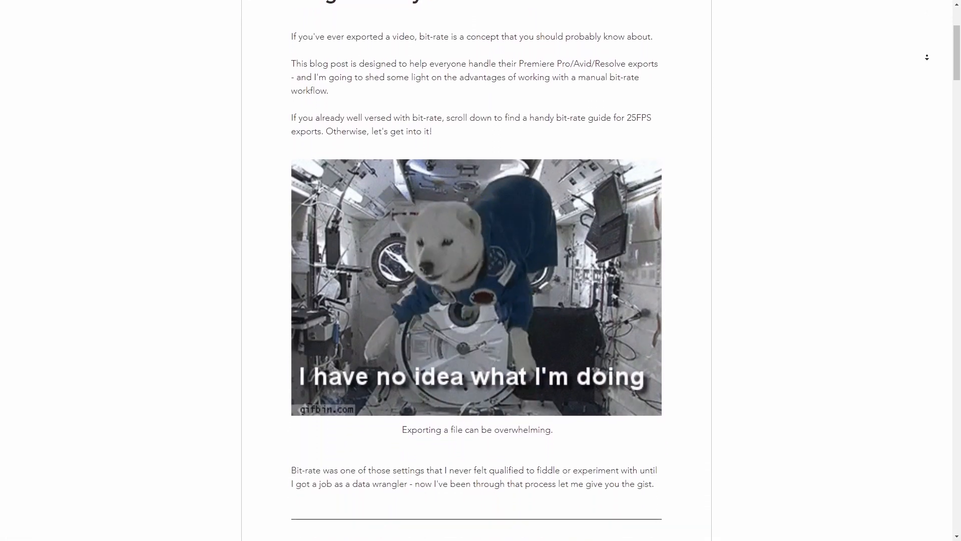
scroll(down, 3)
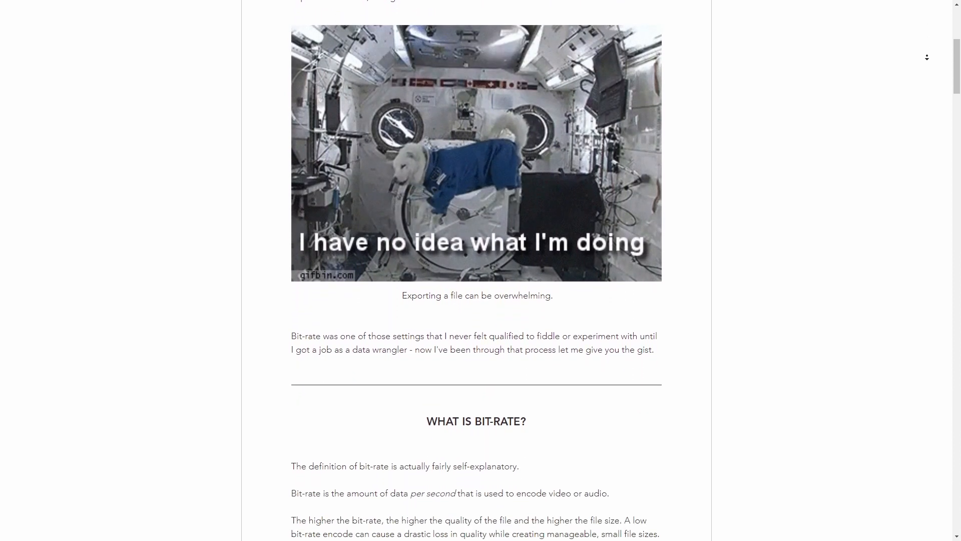
scroll(down, 3)
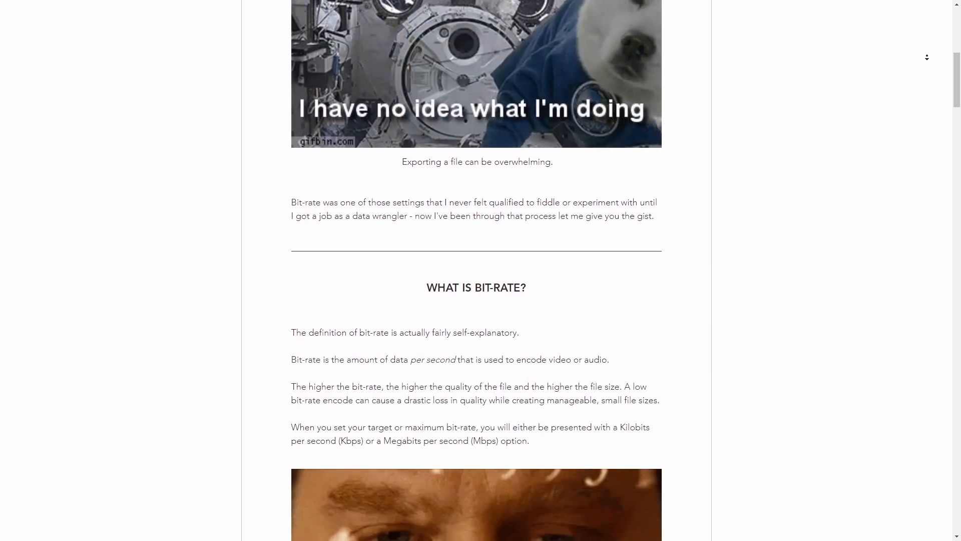
scroll(down, 3)
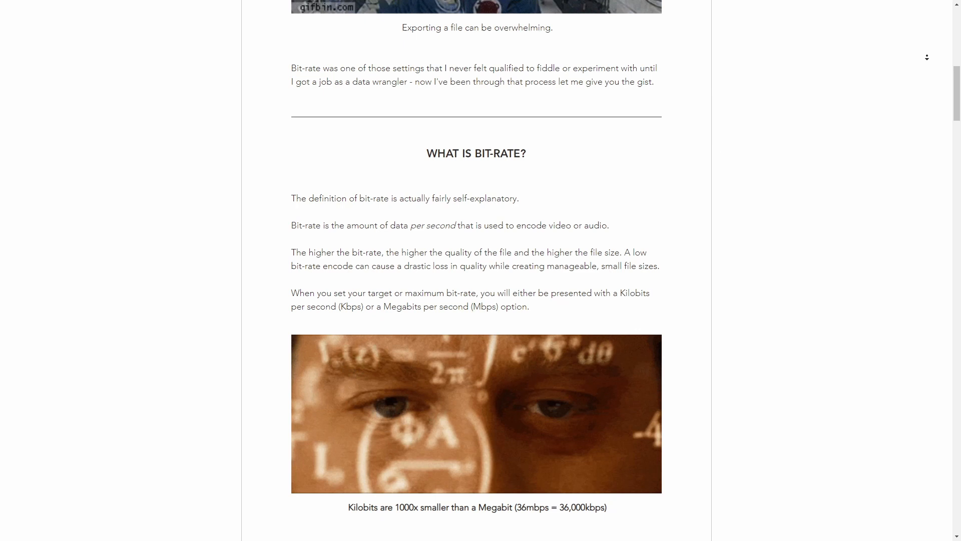
scroll(down, 3)
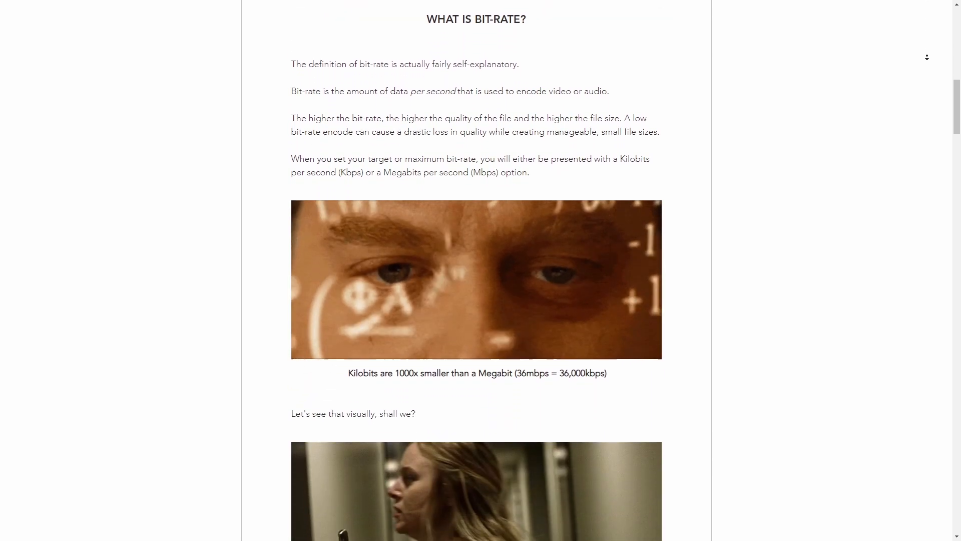
scroll(down, 3)
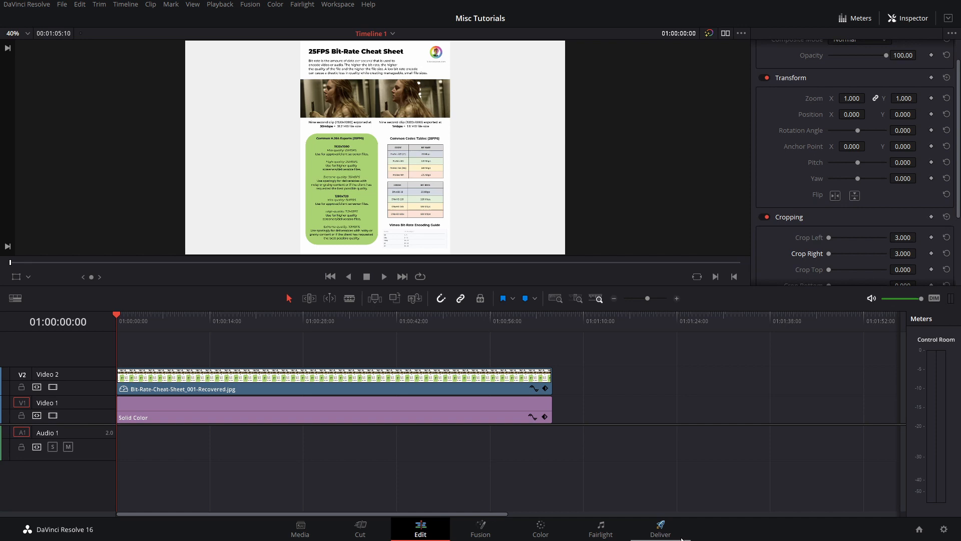
click(660, 528)
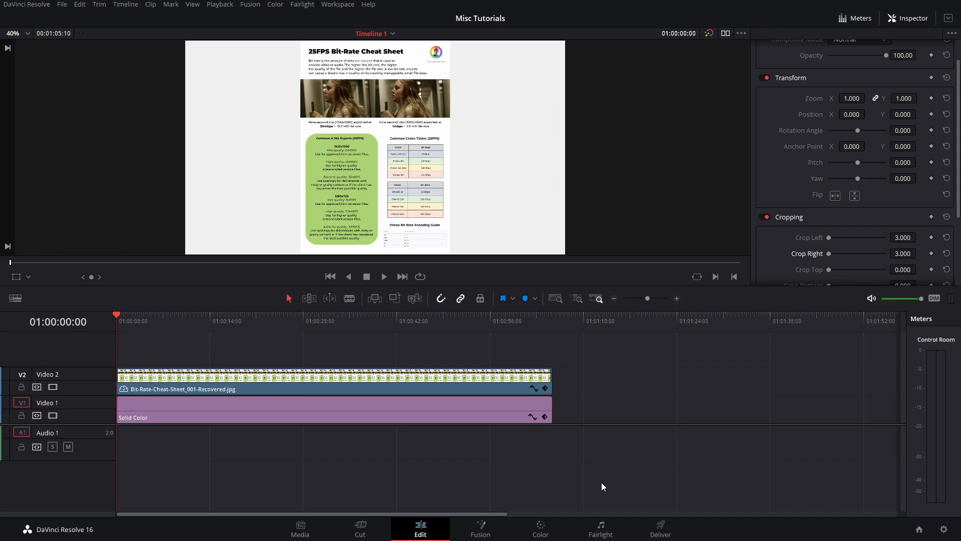
- On the Deliver page, toggle H.264 quality between 'Restrict to' 35000 Kb/s and Automatic
click(659, 529)
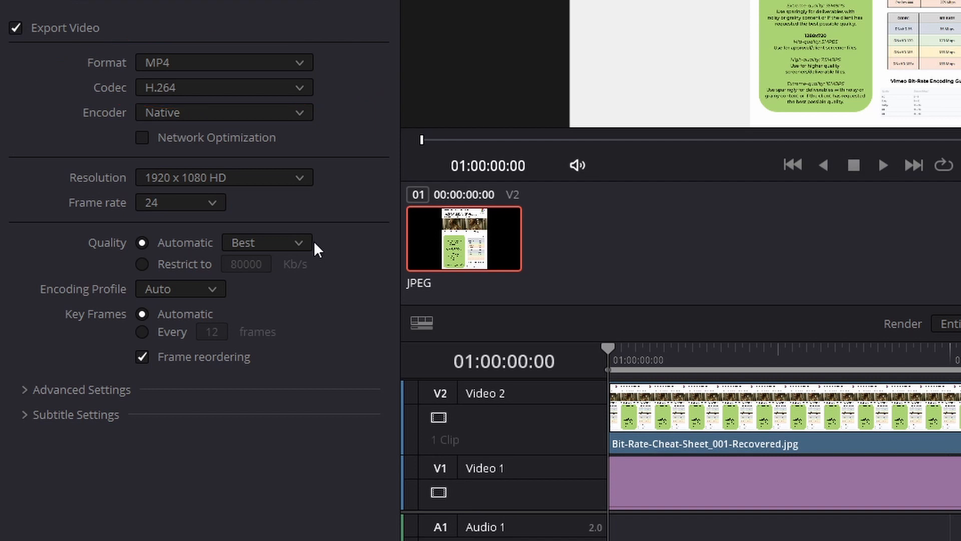
click(141, 264)
text(35000)
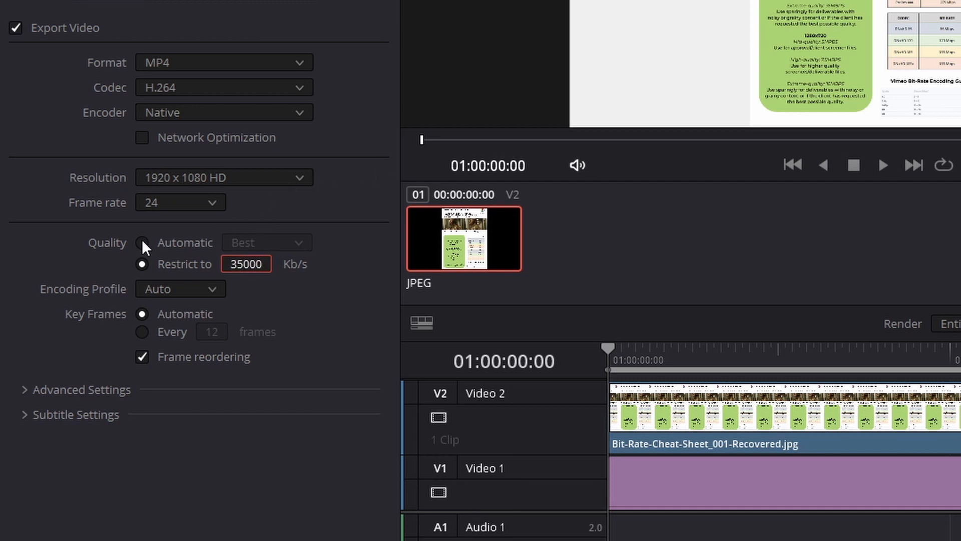
click(142, 242)
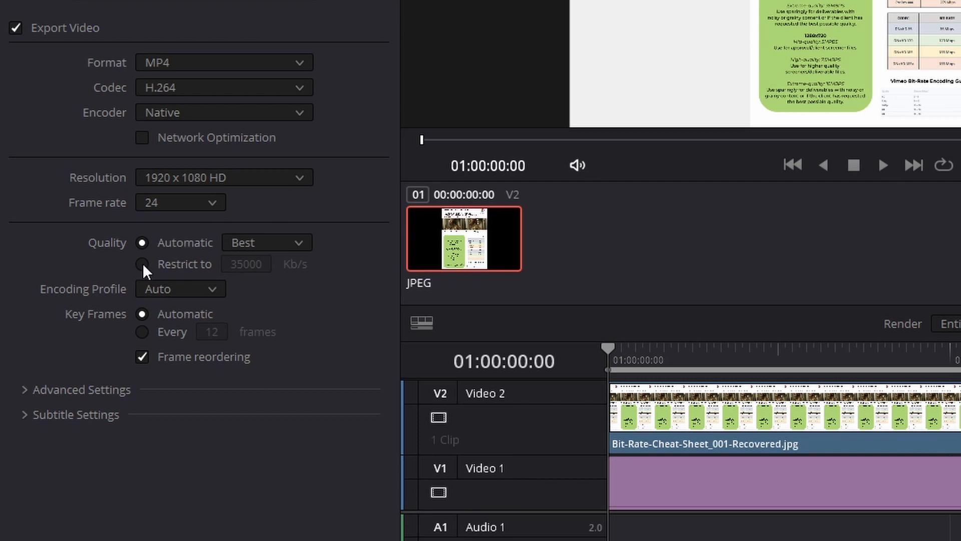
click(141, 263)
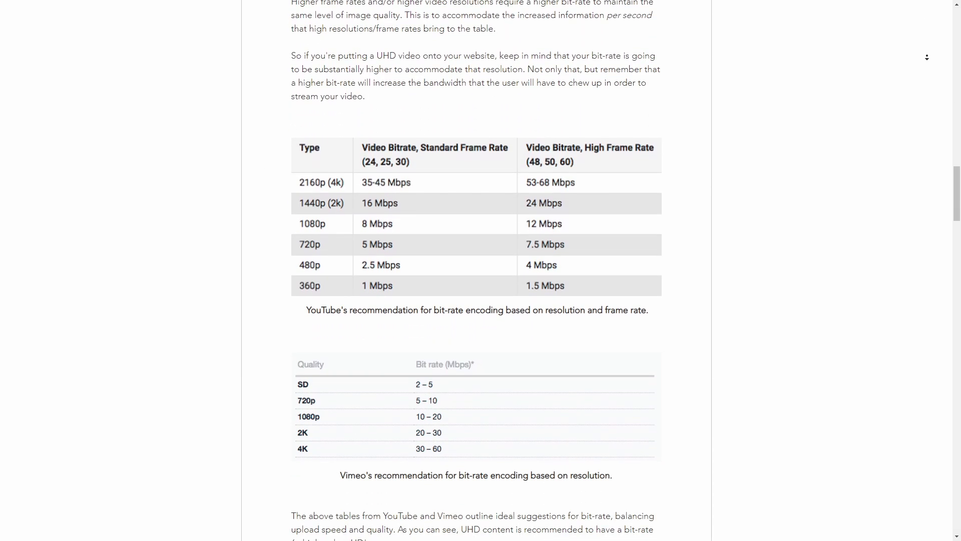
- Scroll past the YouTube and Vimeo tables to the 'Codecs & Bit-Rates' section
scroll(down, 3)
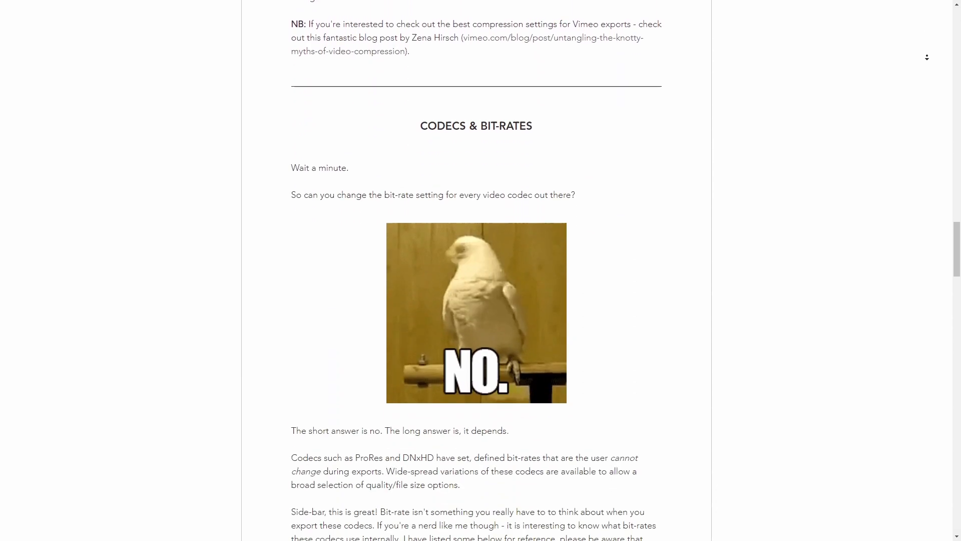